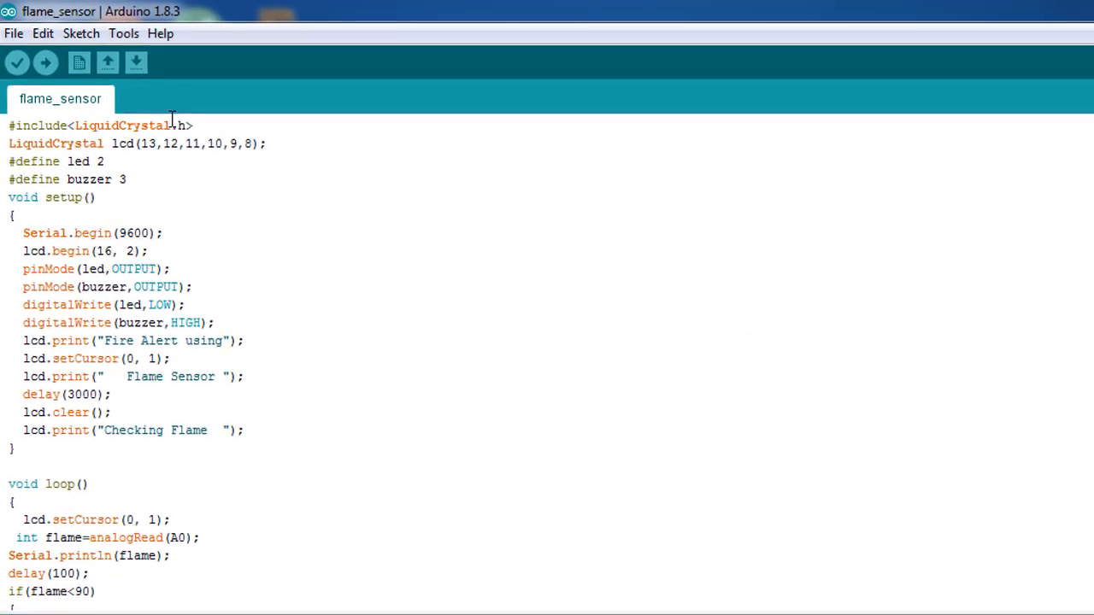
Step: Scroll the flame_sensor sketch down to show the loop's A0 threshold check and 'No Flame' else branch
{"action": "left_click_drag", "start_coordinate": [8, 161], "coordinate": [128, 180]}
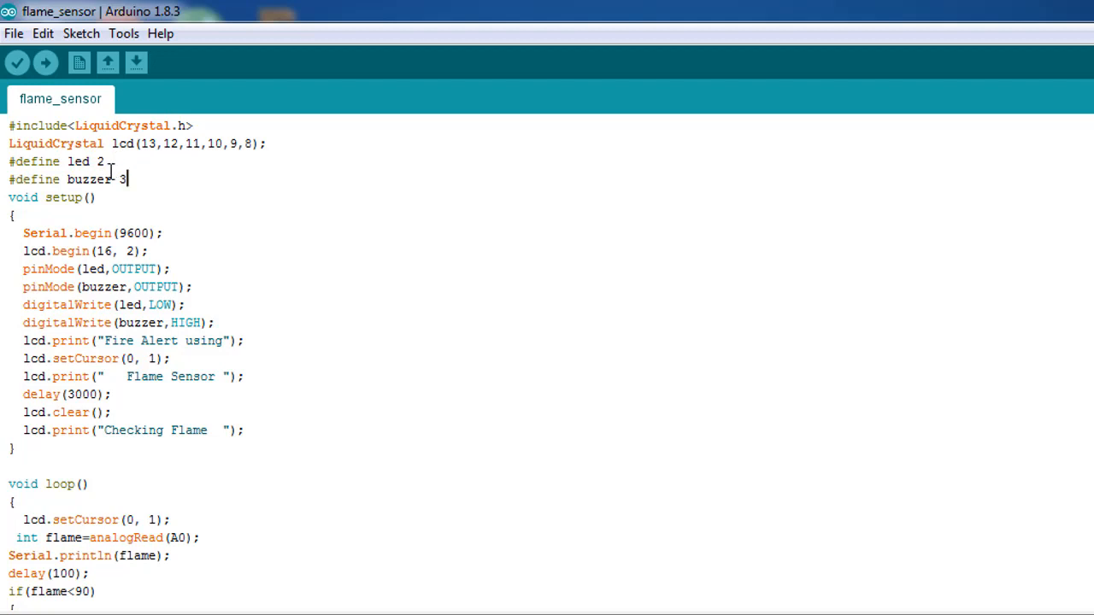
{"action": "scroll", "scroll_direction": "down", "scroll_amount": 3}
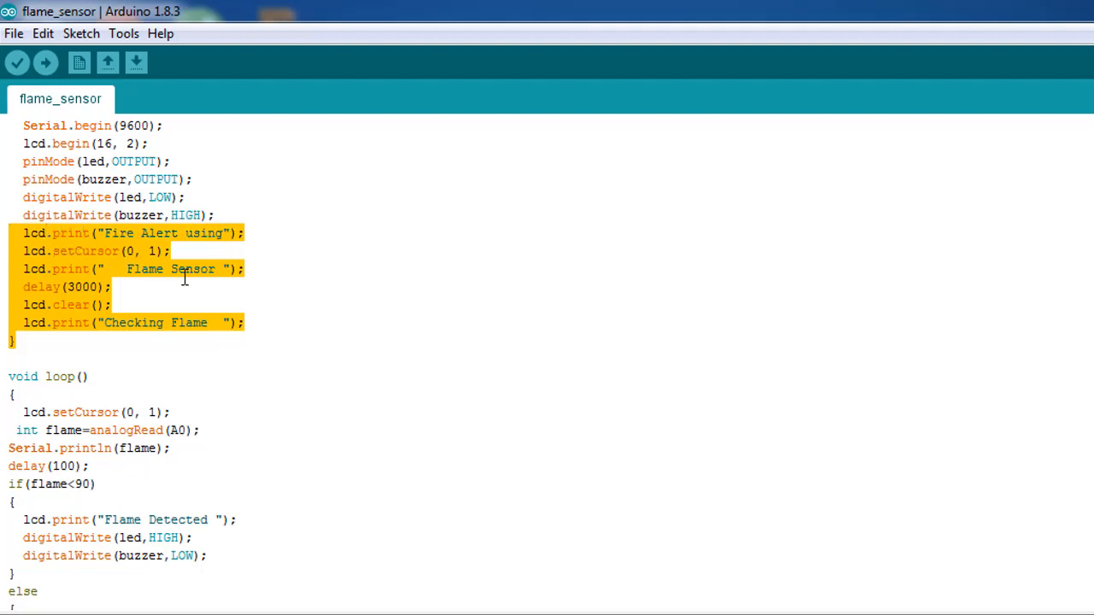
{"action": "scroll", "scroll_direction": "down", "scroll_amount": 3}
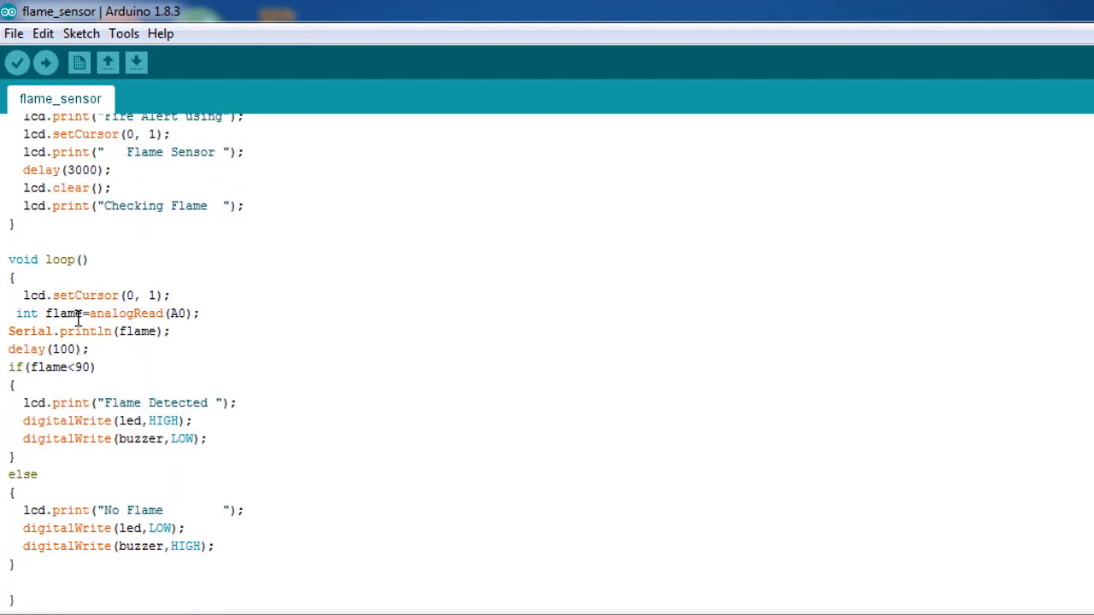
{"action": "mouse_move", "coordinate": [211, 308]}
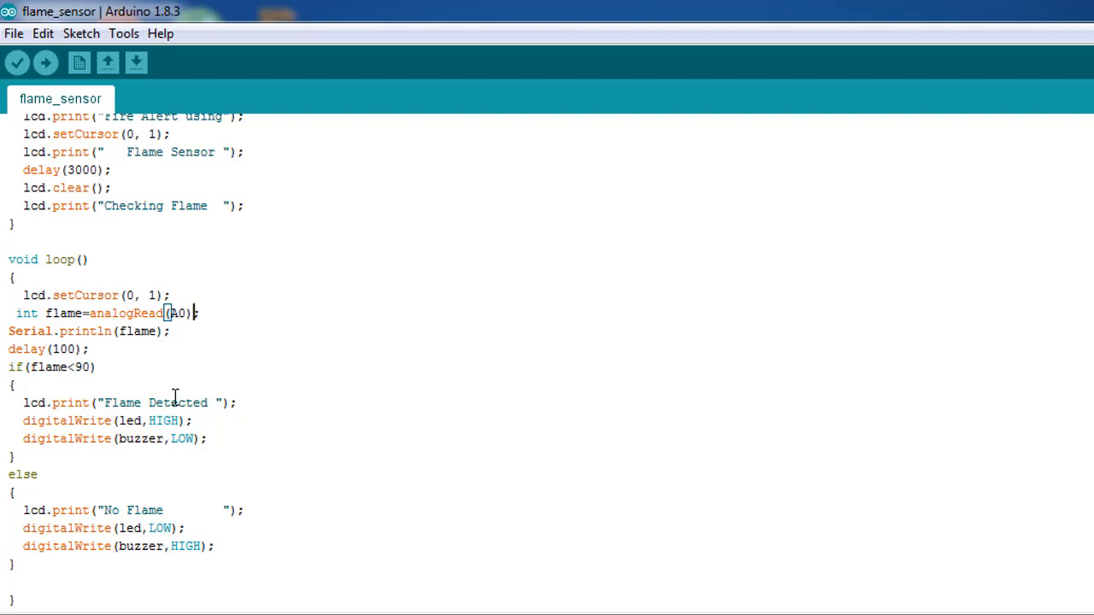
{"action": "mouse_move", "coordinate": [135, 523]}
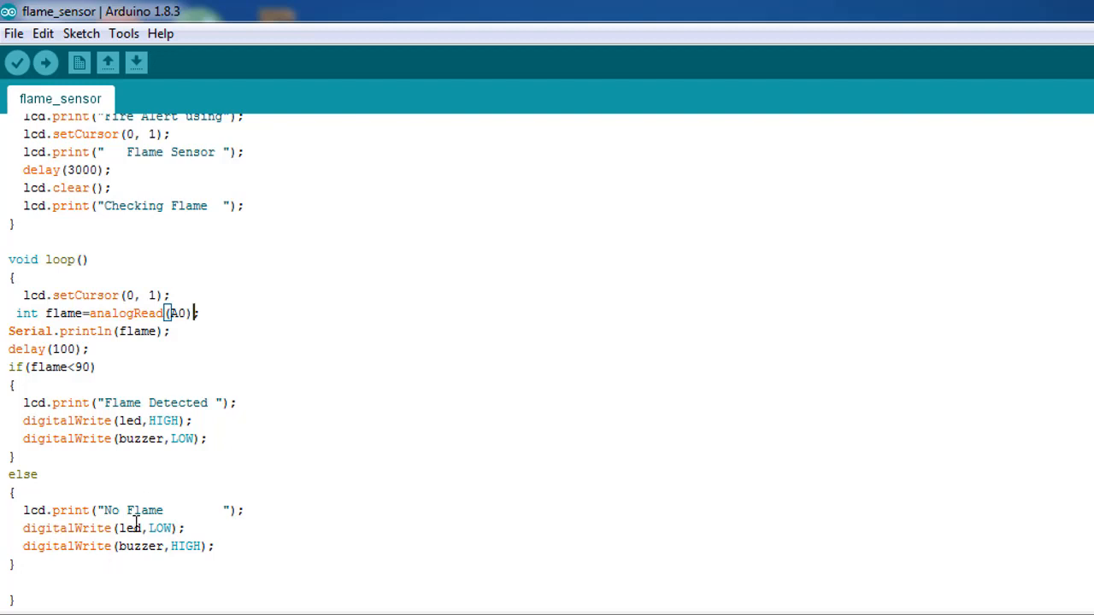
{"action": "mouse_move", "coordinate": [244, 446]}
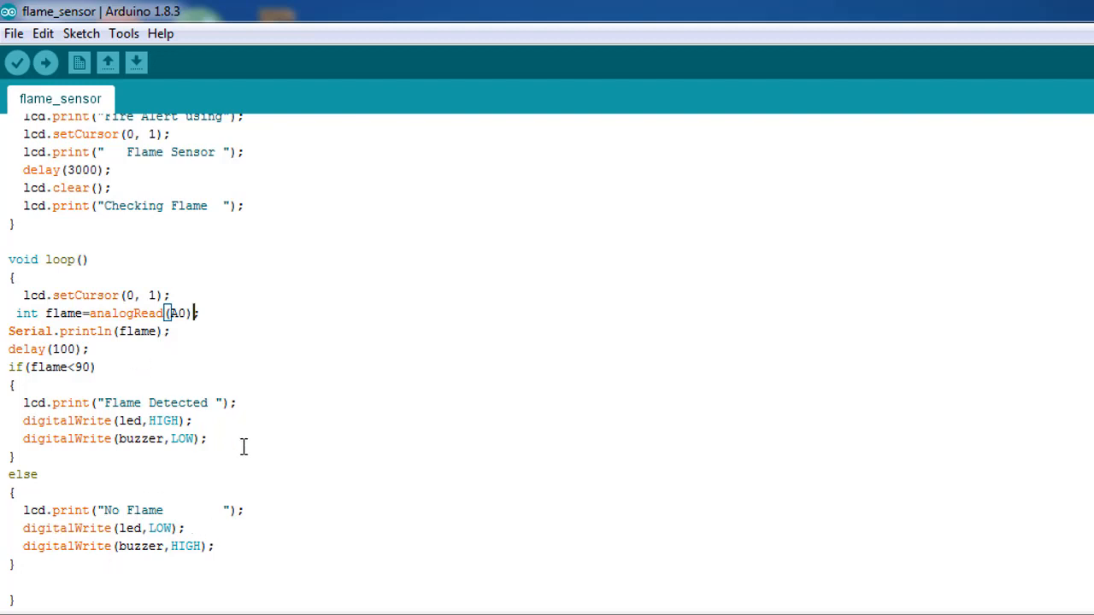